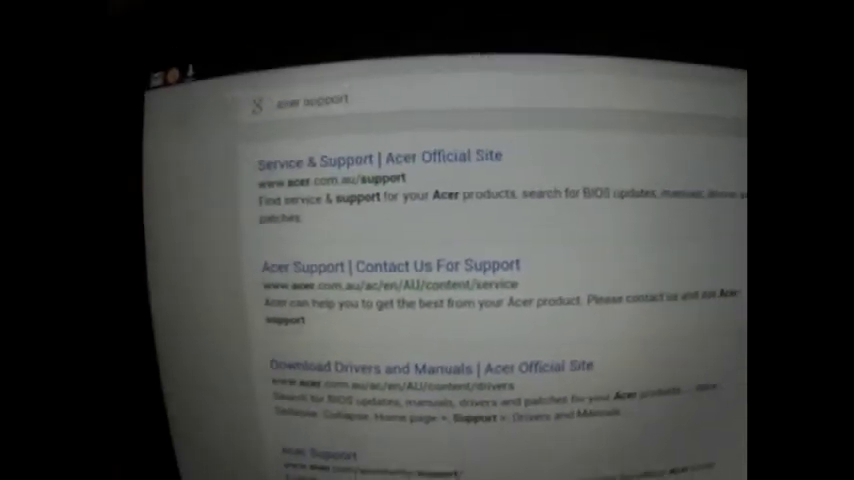
Open the 'Service & Support | Acer Official Site' result from the acer support search
click(380, 157)
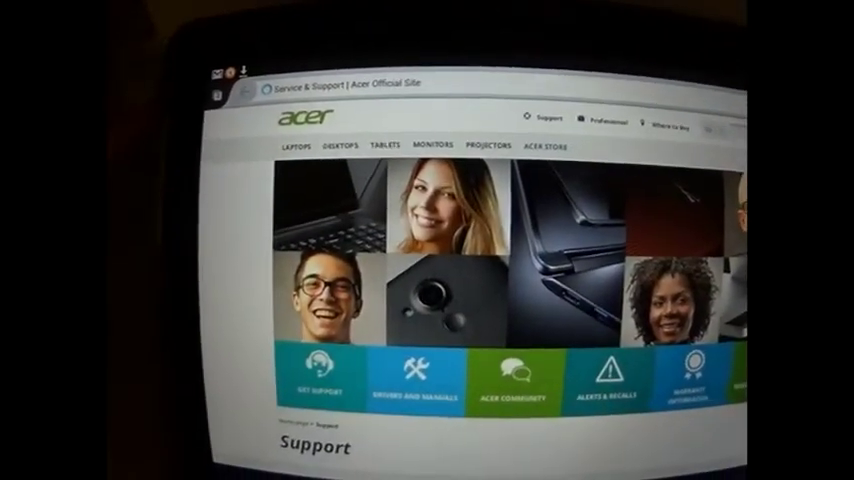